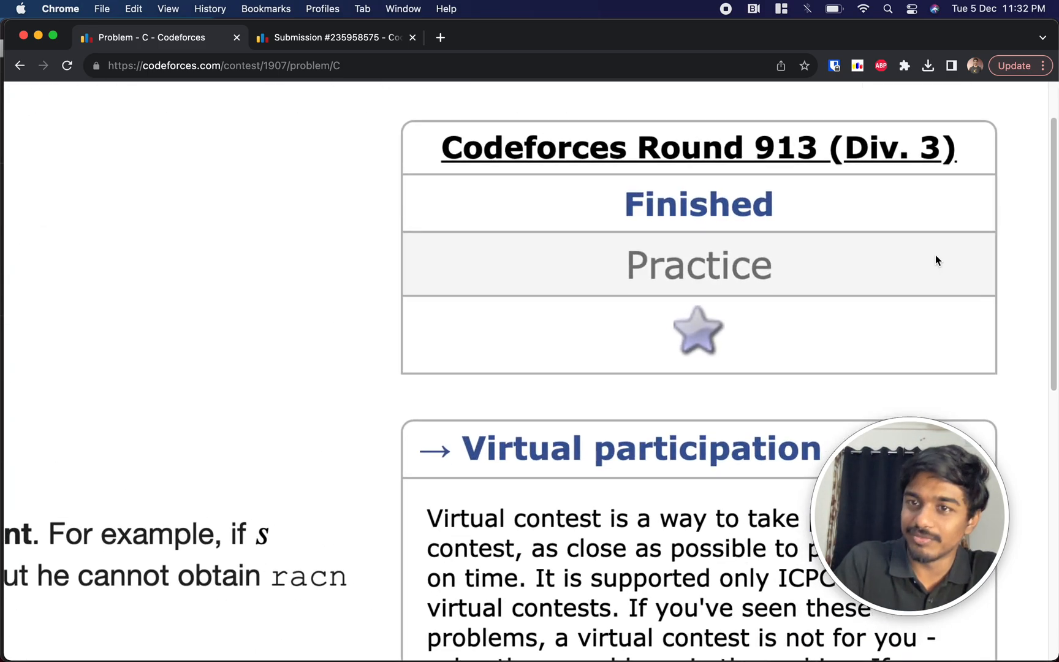
Scroll to the heading and statement of problem 1907C, Removal of Unattractive Pairs
scroll(up, 3)
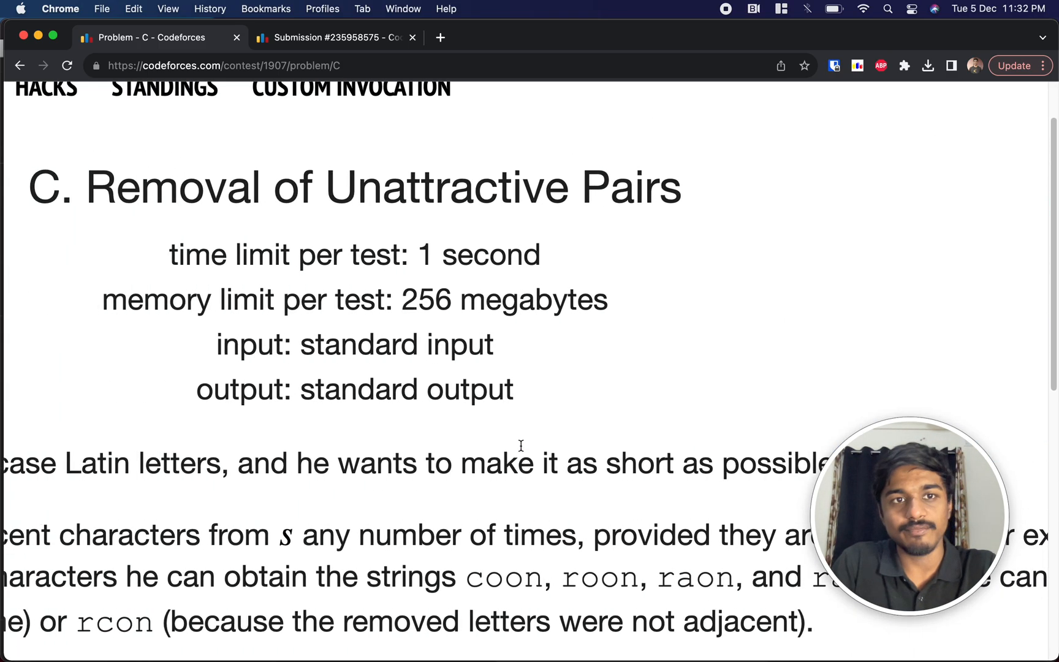
scroll(right, 3)
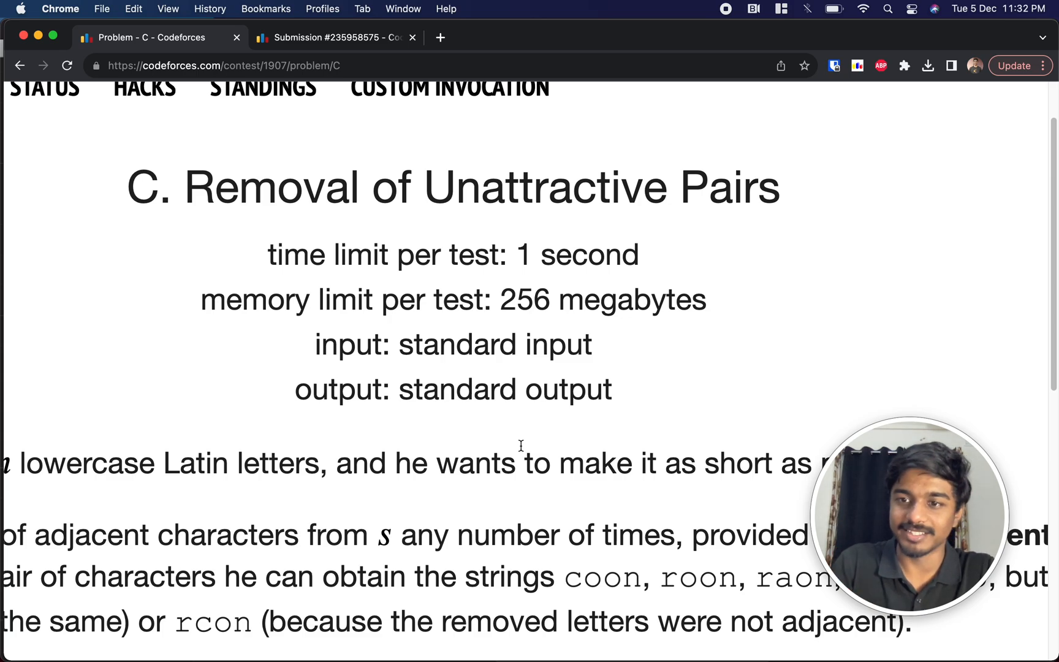
scroll(up, 3)
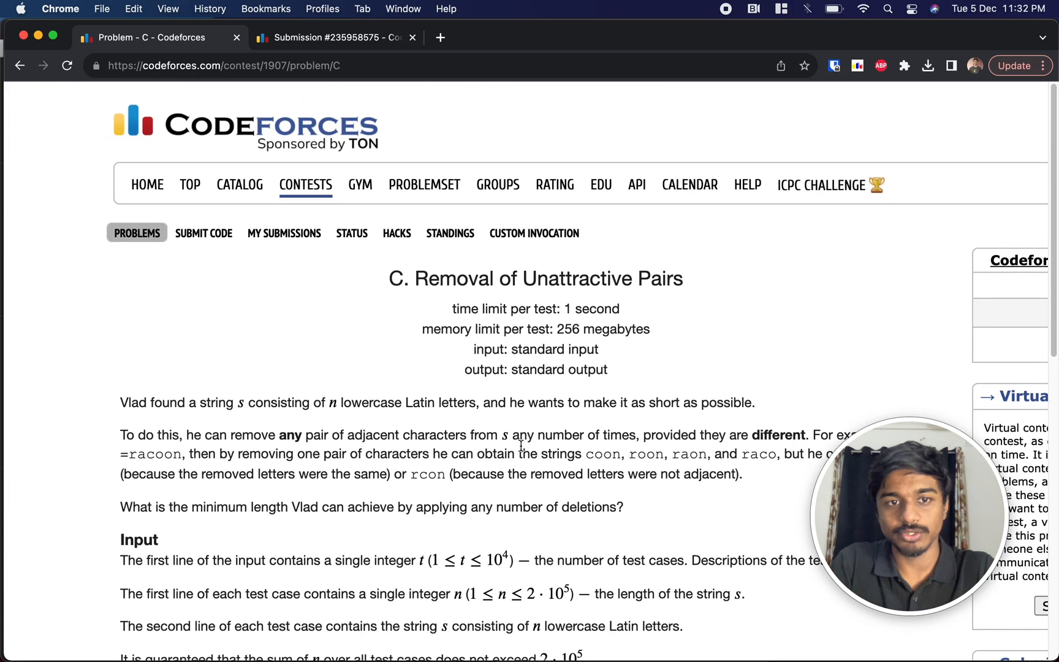
scroll(down, 3)
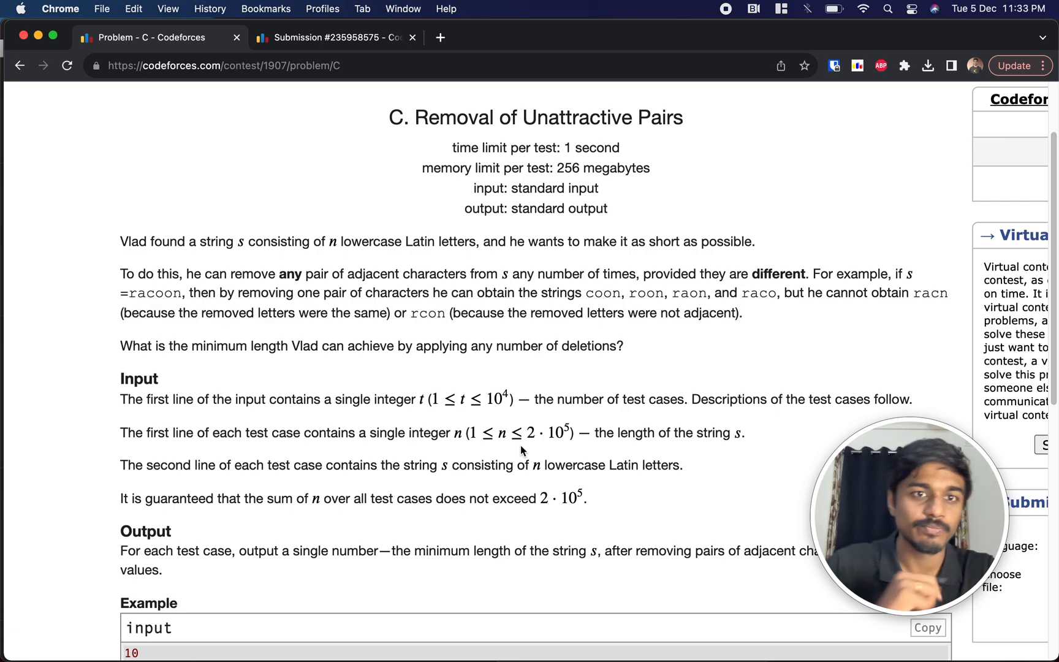
mouse_move(270, 277)
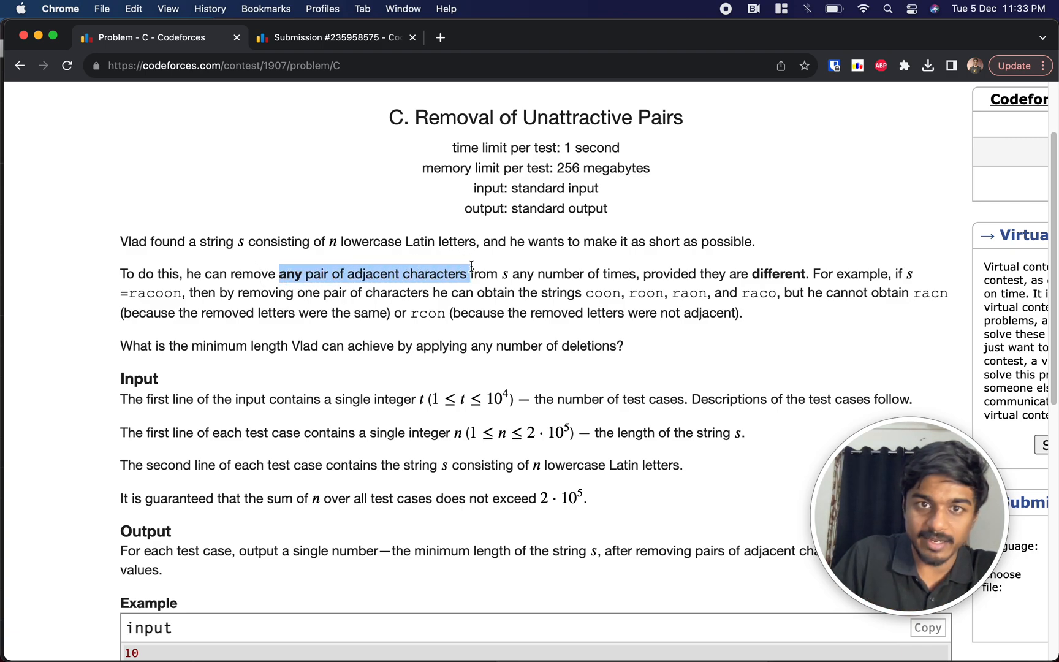
mouse_move(464, 257)
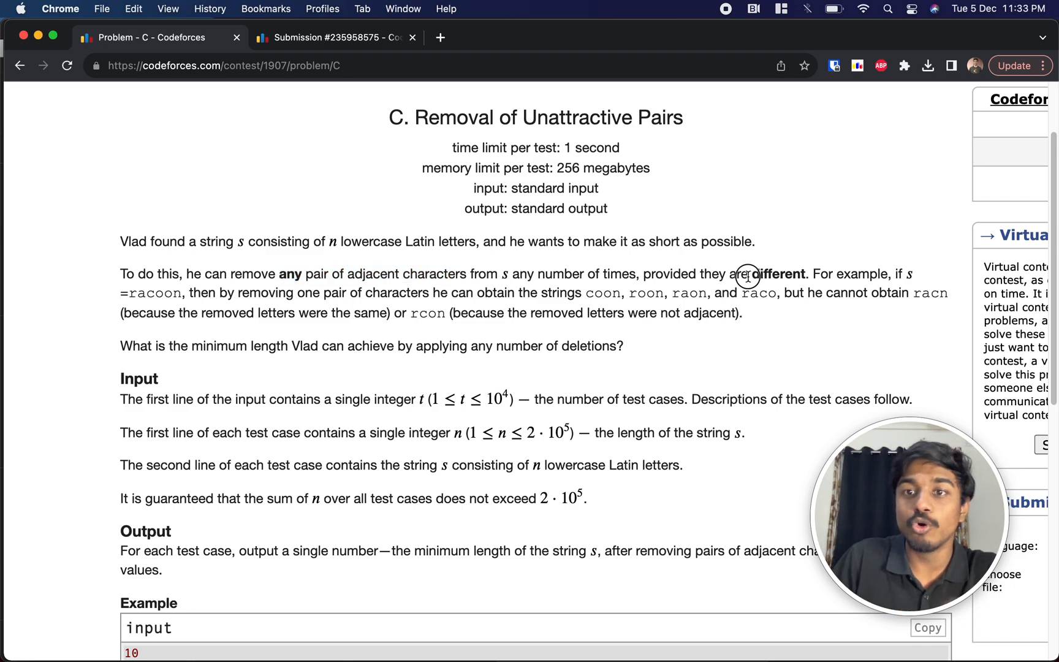
double_click(778, 273)
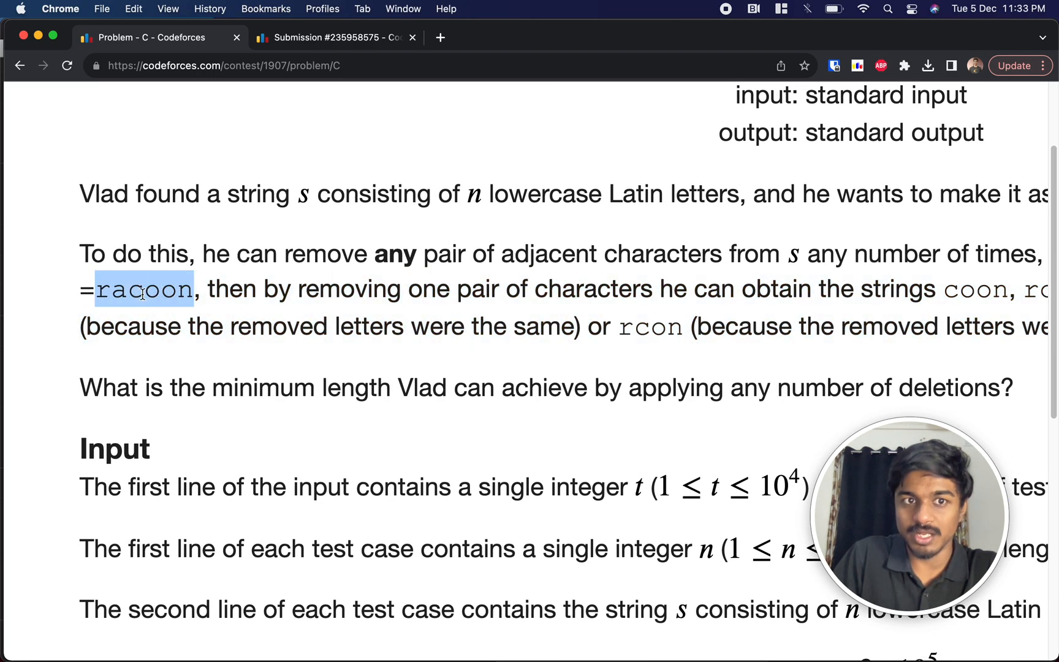
scroll(up, 3)
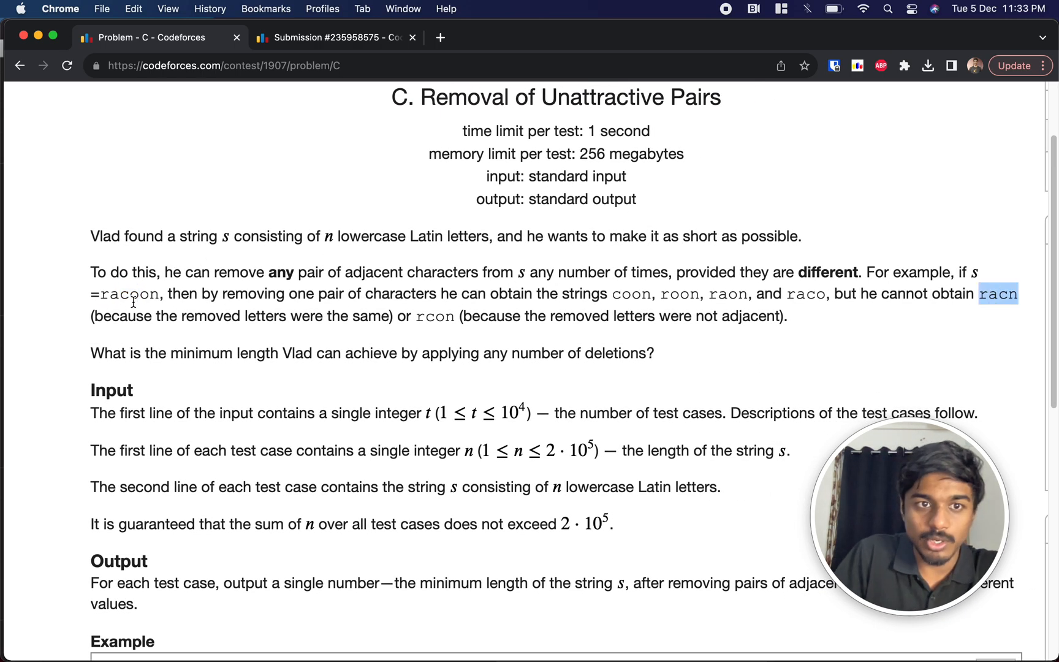
double_click(128, 294)
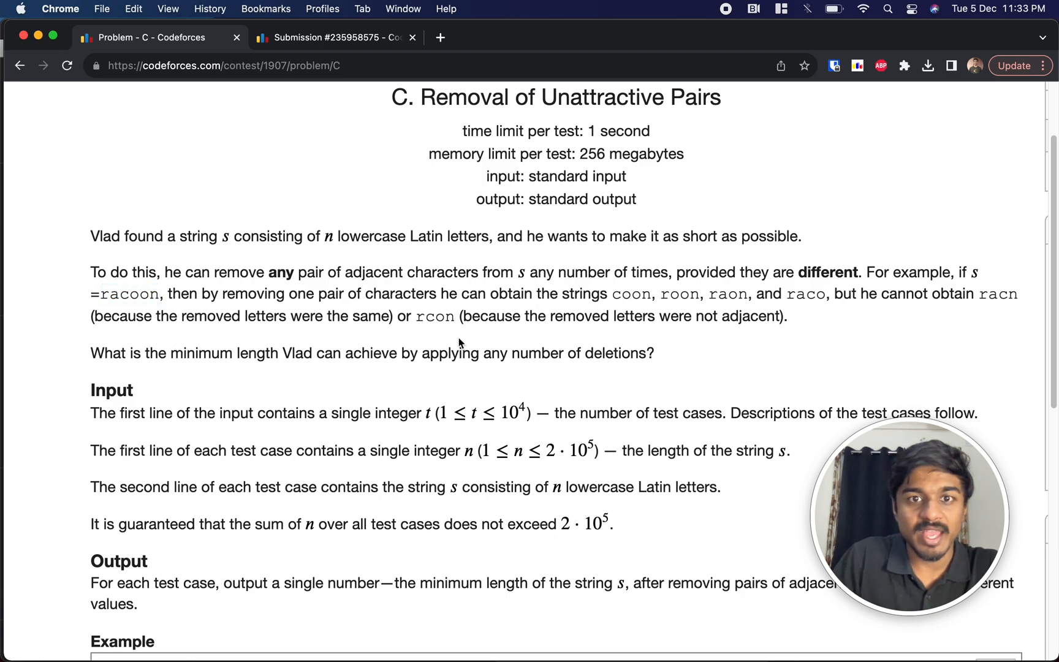
mouse_move(634, 340)
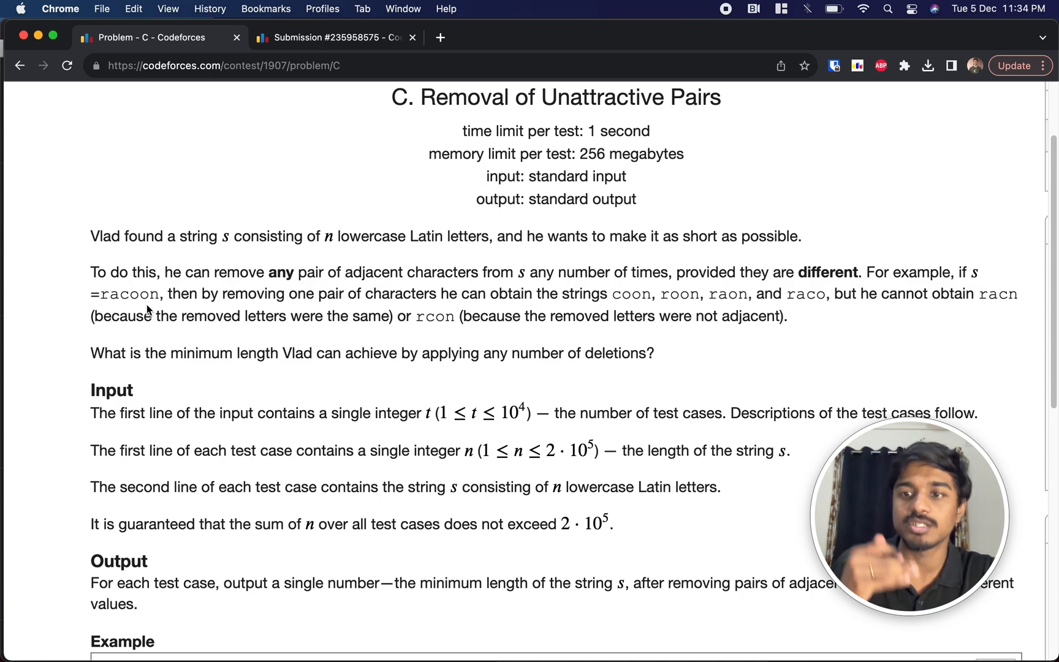
Review the sample tests, highlighting the first string aabc and its answer
scroll(down, 3)
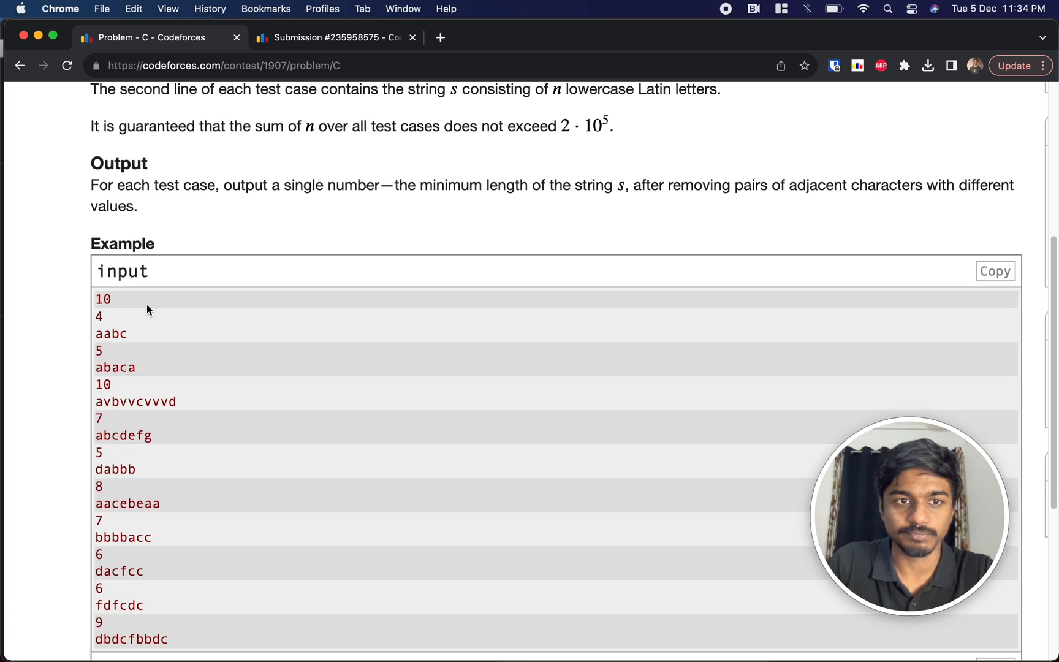
double_click(111, 332)
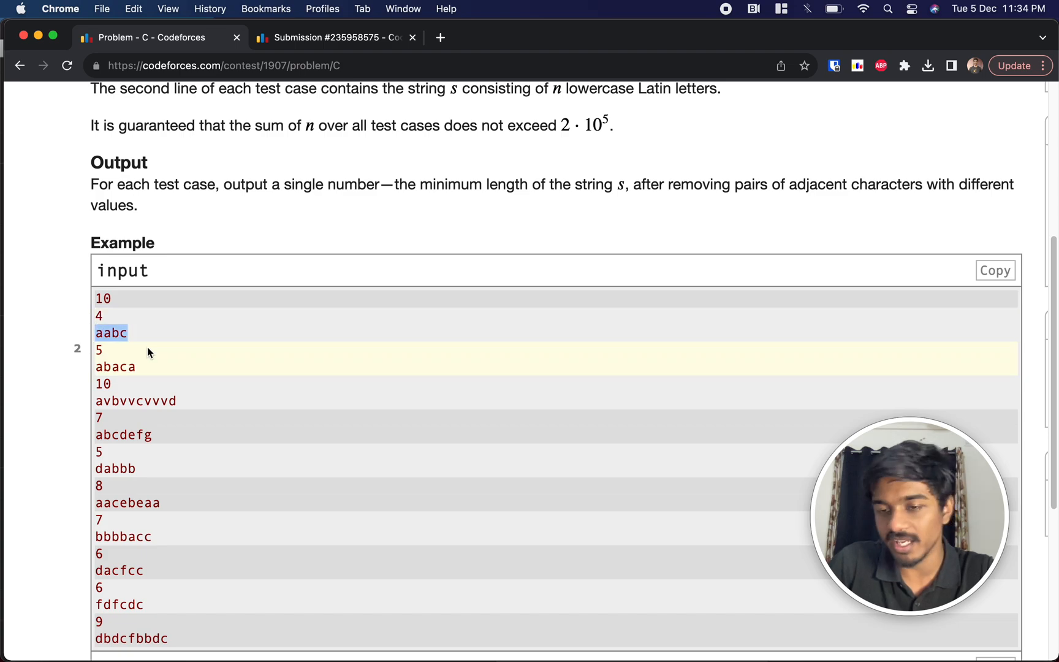
scroll(up, 3)
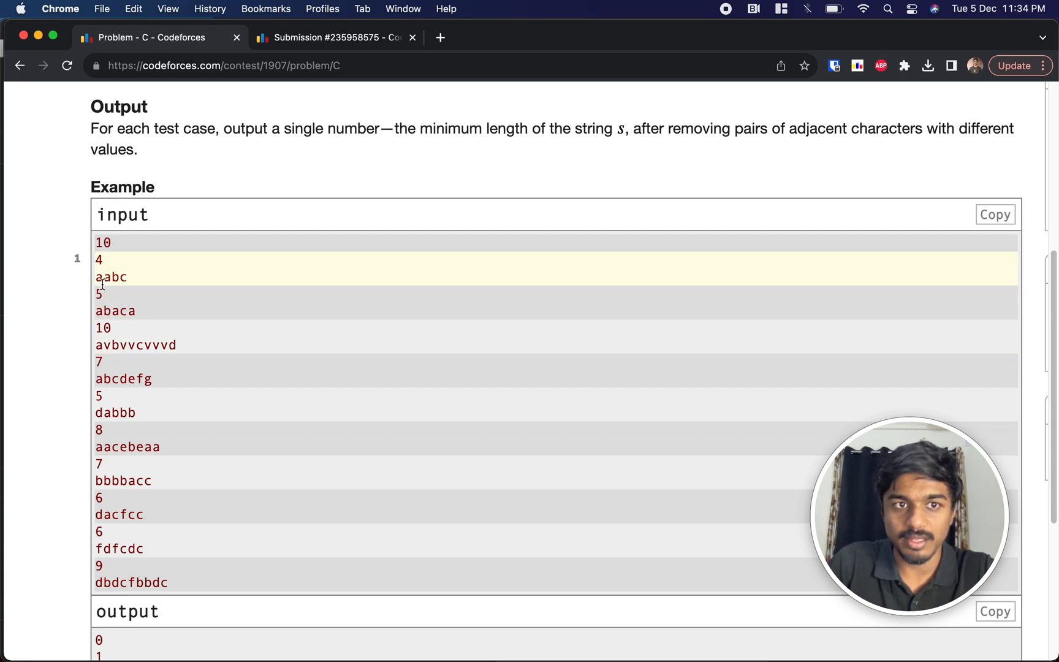
scroll(down, 3)
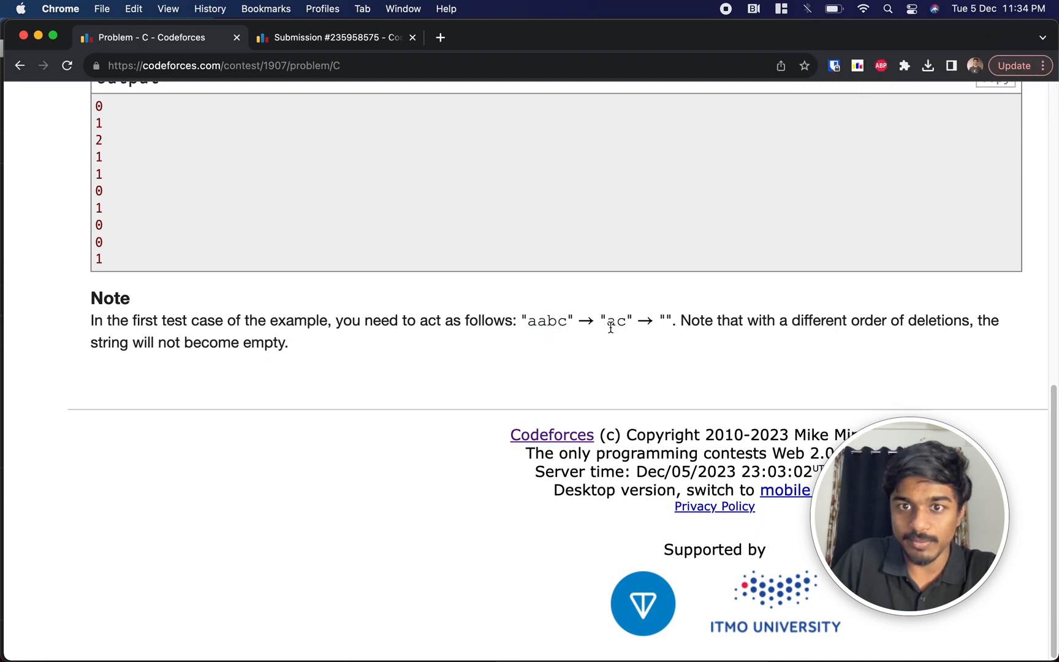
scroll(up, 3)
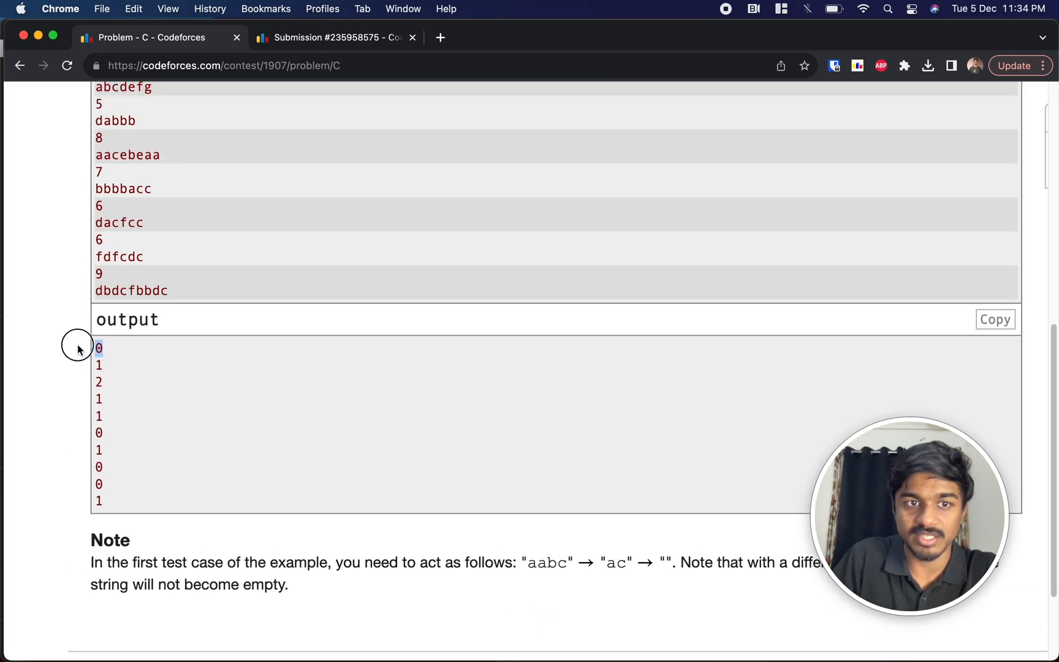
scroll(up, 3)
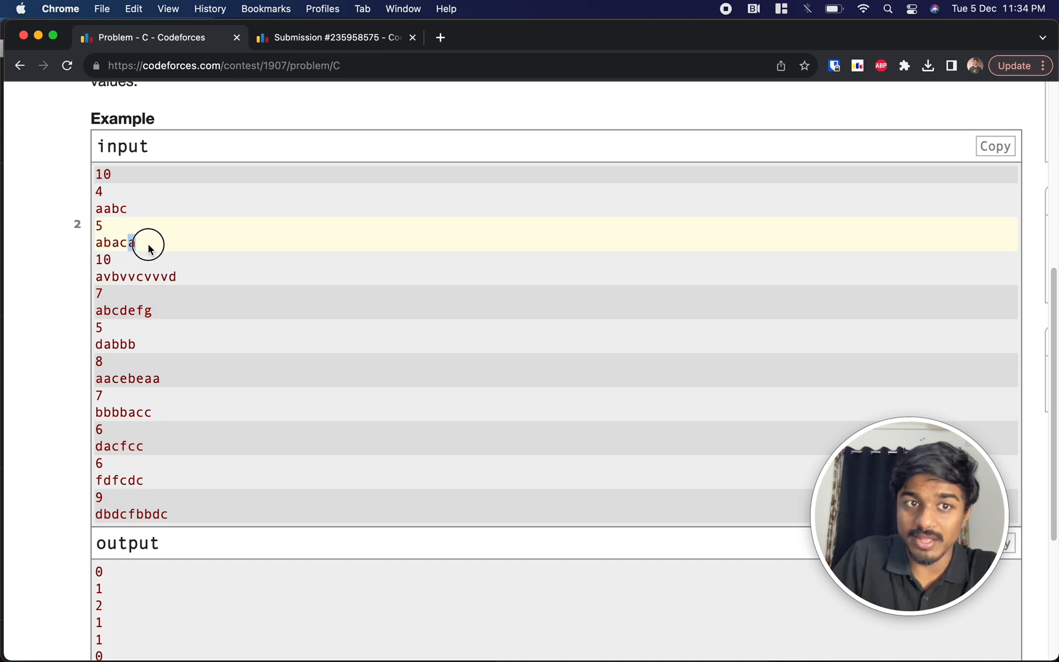
mouse_move(141, 573)
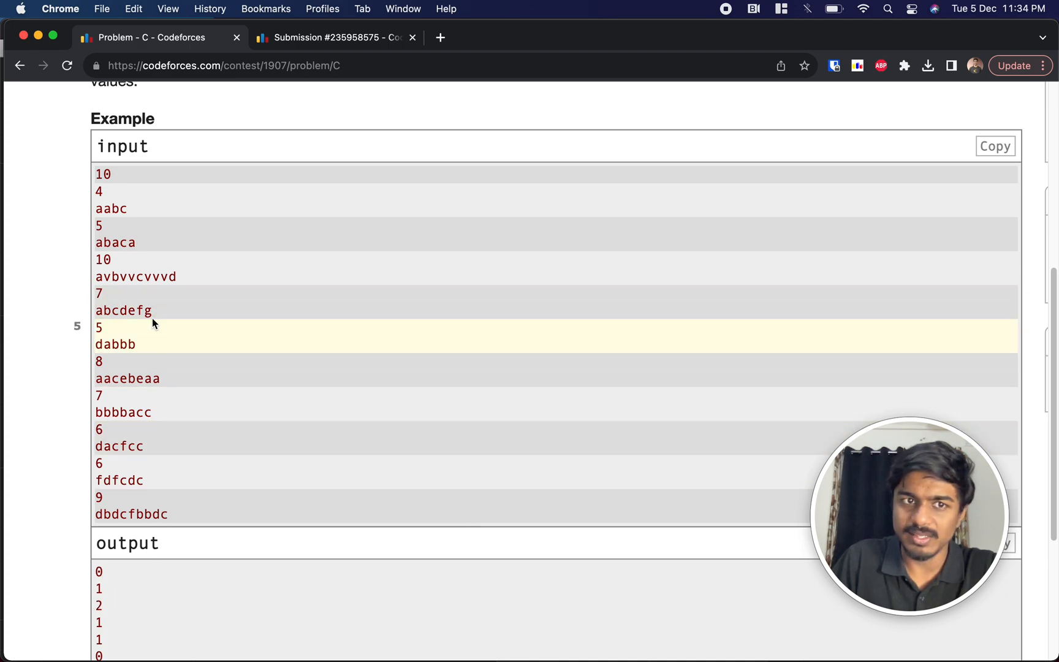
mouse_move(183, 460)
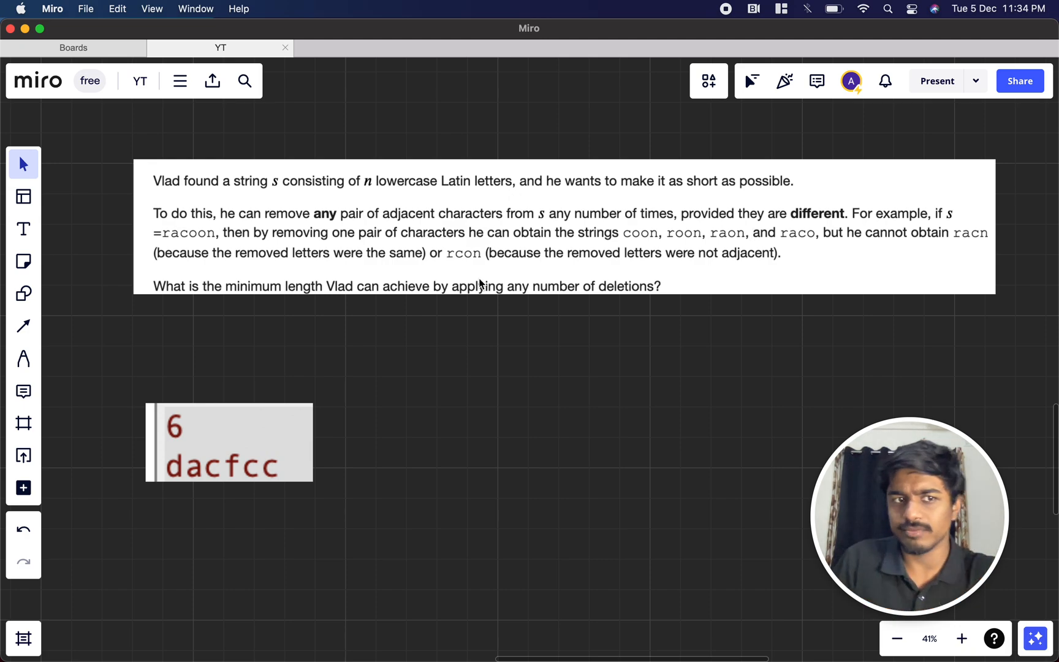
Select the Pen tool from Miro's left toolbar for freehand drawing
click(22, 358)
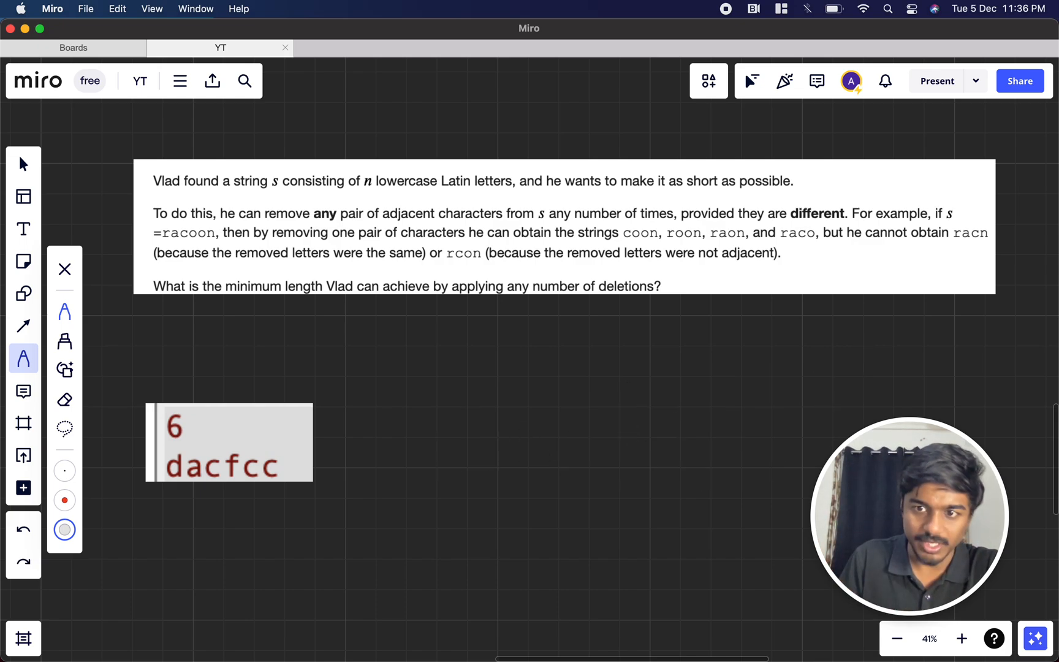
Draw many a's plus (bbccddff), labelled length n, noting freq(a) > n/2
scroll(down, 3)
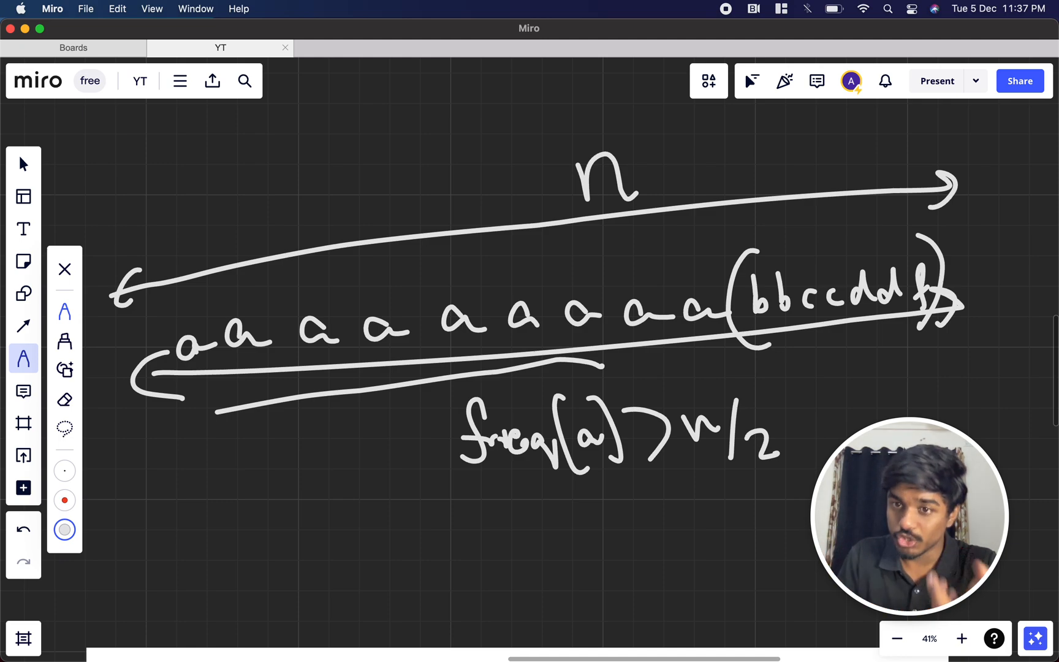
scroll(down, 3)
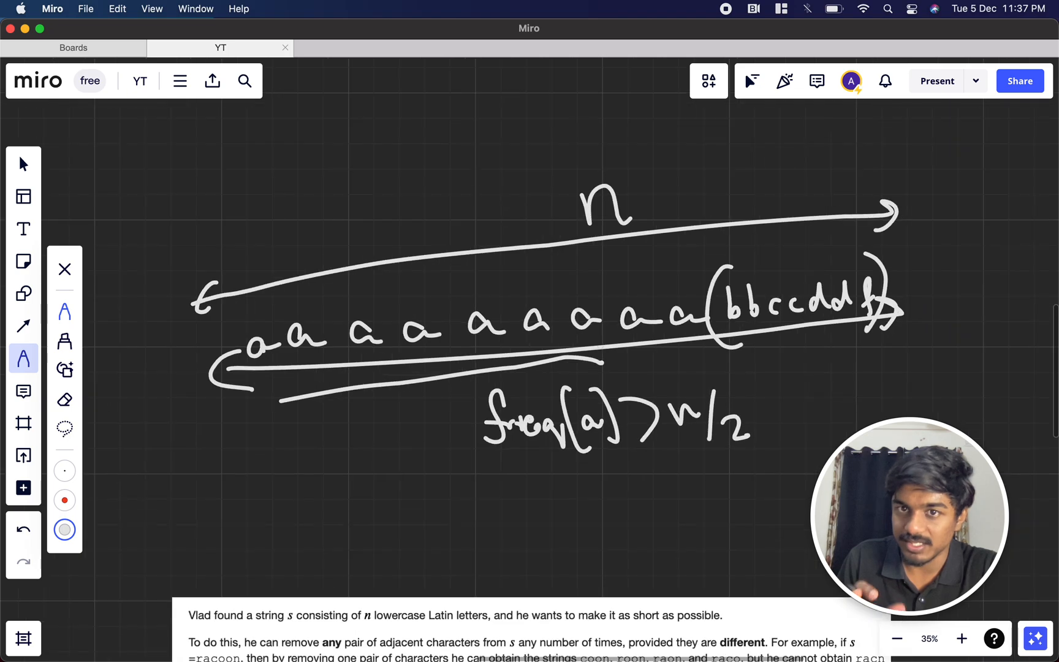
Handwrite n − (n − maxfreq) and box the non-a letters bbccddff
scroll(down, 3)
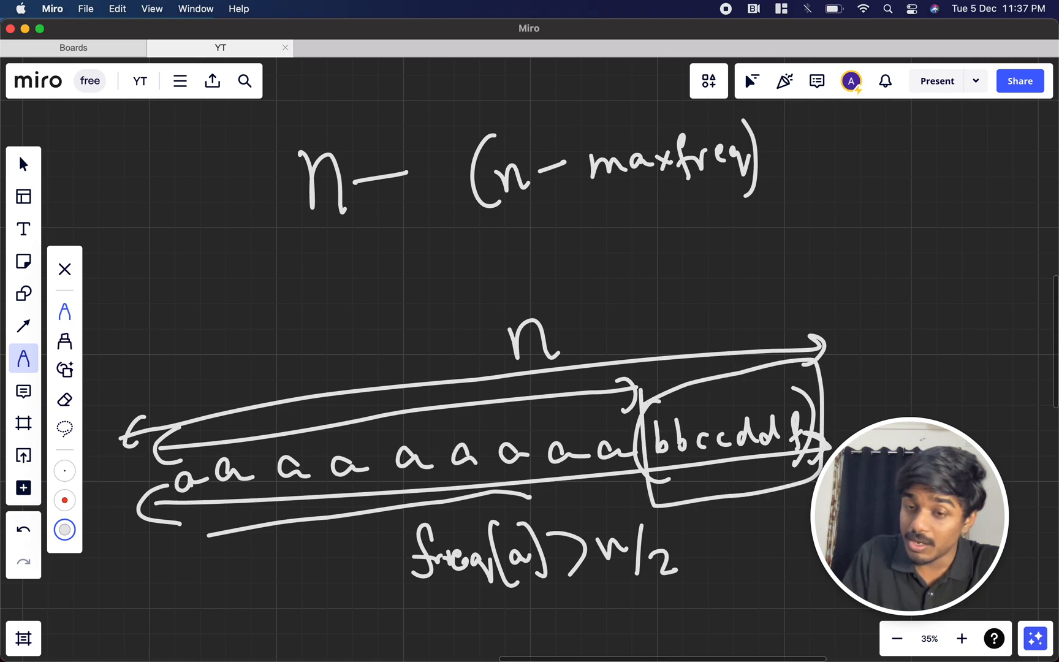
click(897, 638)
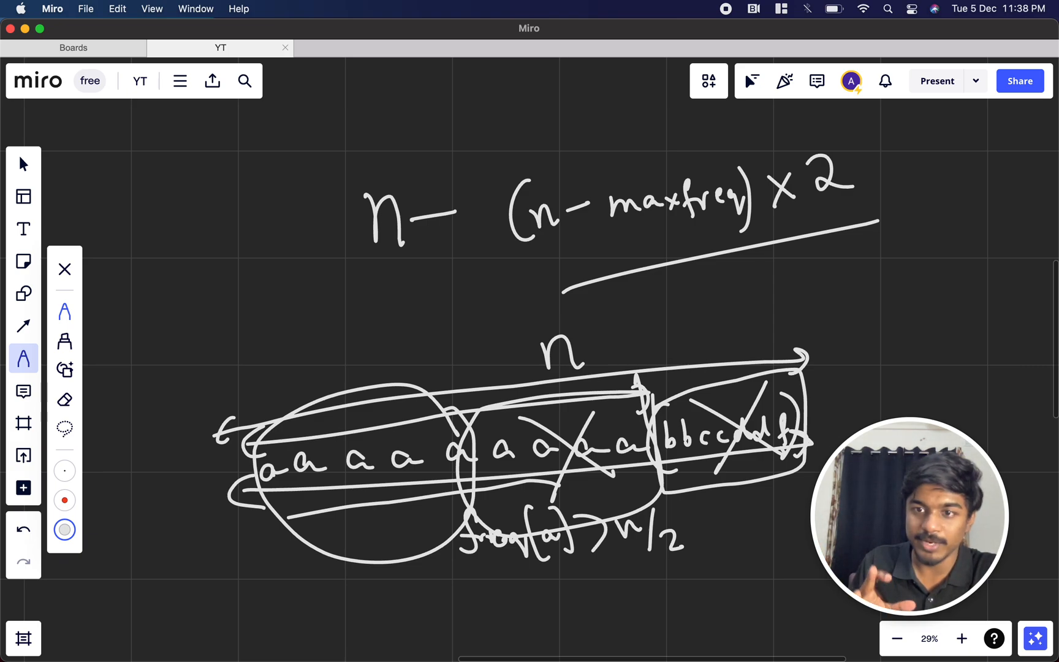
Draw aaaaaabcdeff with pairing arcs, box the leftover f, and write n%2
scroll(down, 3)
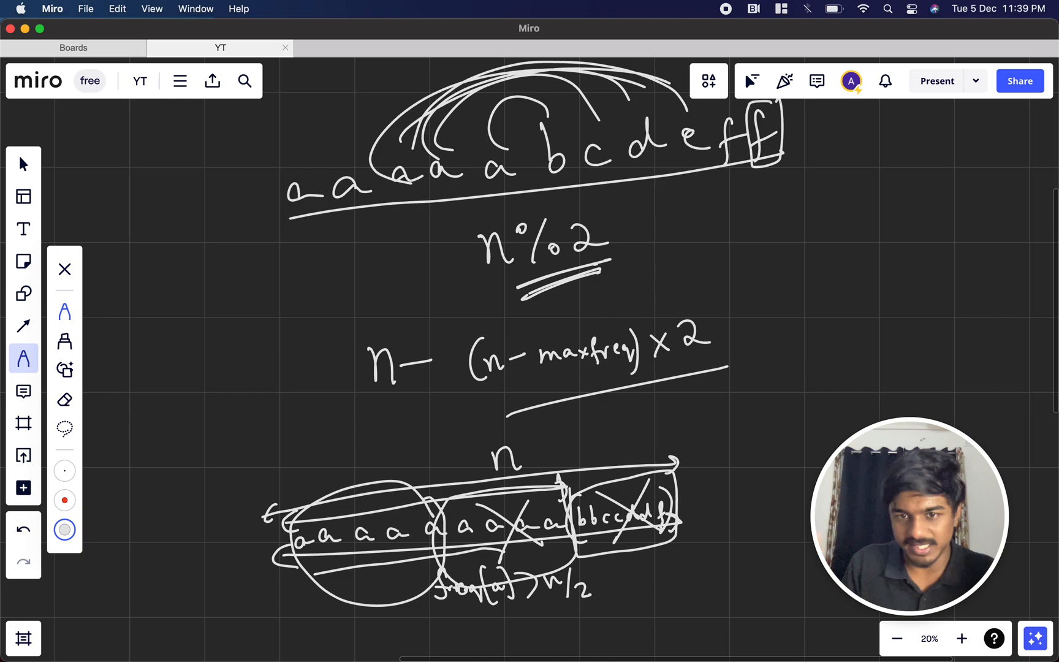
click(961, 638)
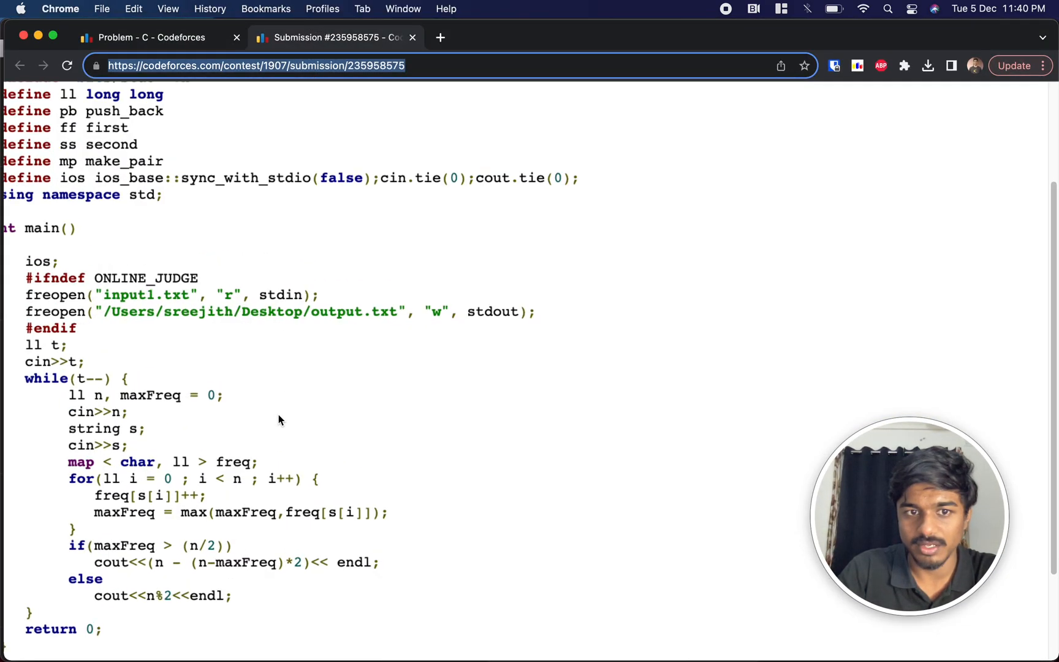
Scroll submission 235958575 down to its maxFreq loop and if/else output lines
scroll(down, 3)
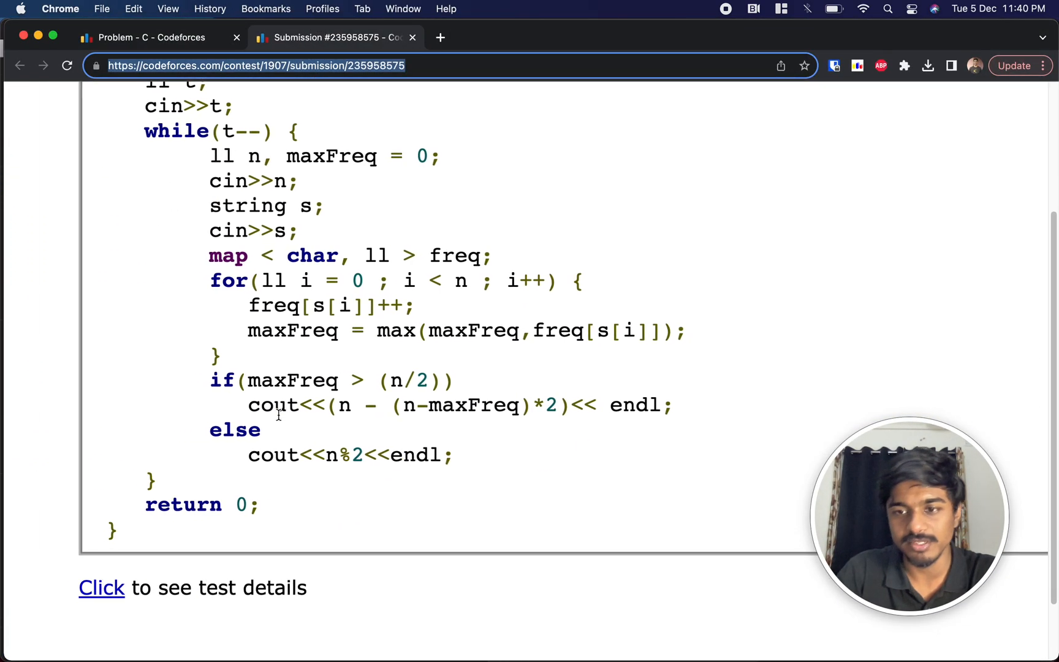